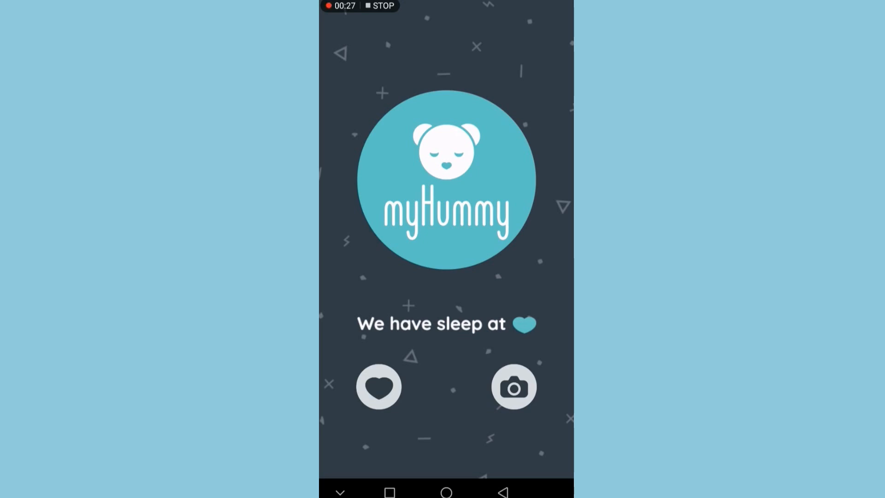
Step: Enter the humming heart controls and close the phone-pairing instructions
{"action": "left_click", "coordinate": [379, 386]}
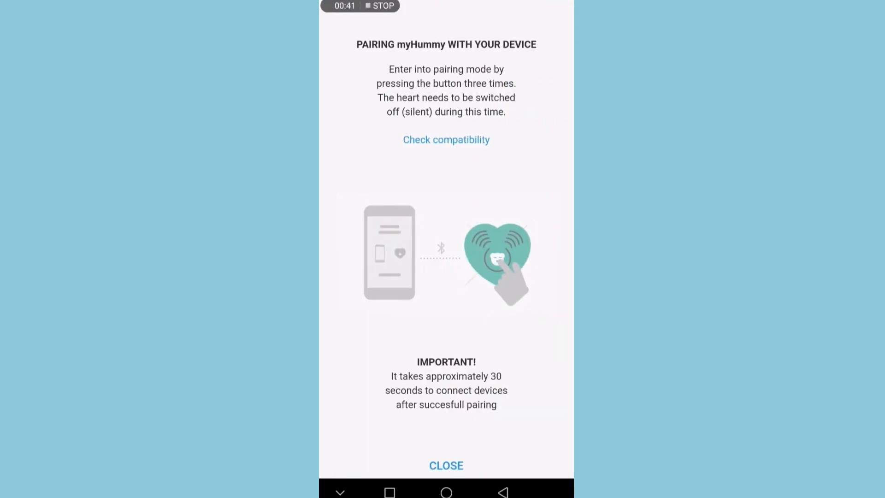
{"action": "left_click", "coordinate": [445, 465]}
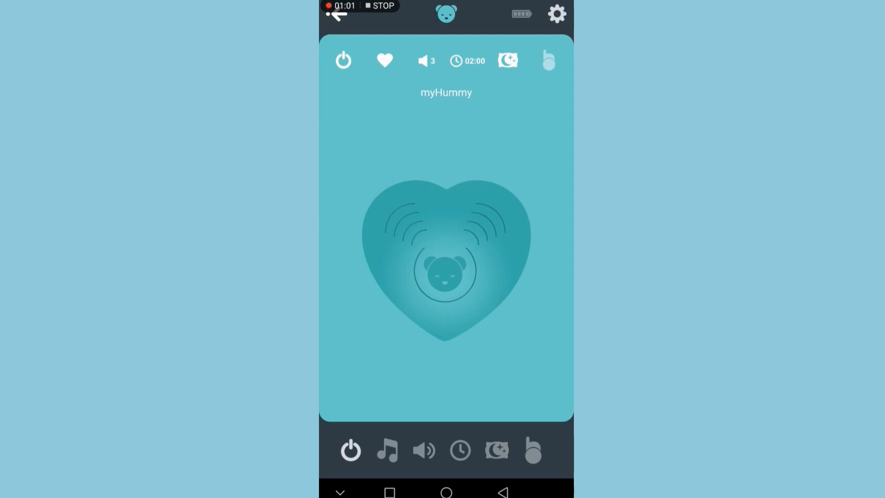
Step: Try the noise-pattern and water-drop humming sounds and raise the volume to 6
{"action": "left_click", "coordinate": [387, 449]}
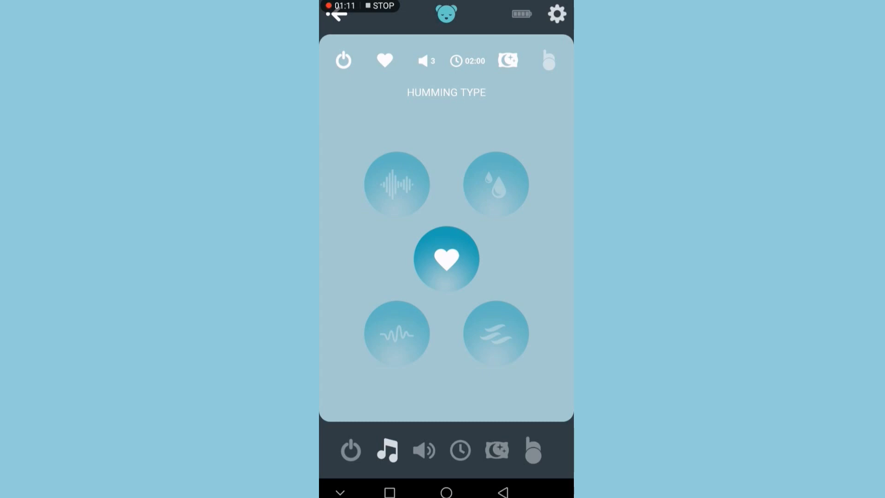
{"action": "left_click", "coordinate": [397, 183]}
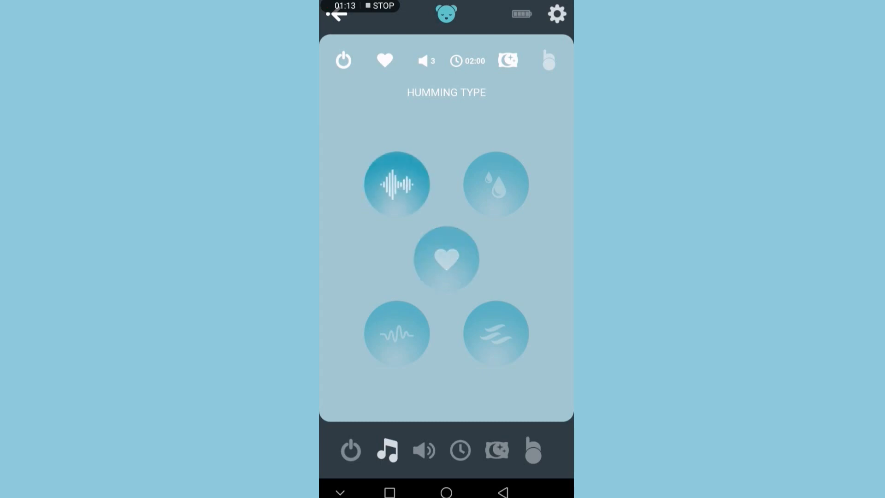
{"action": "left_click", "coordinate": [396, 183]}
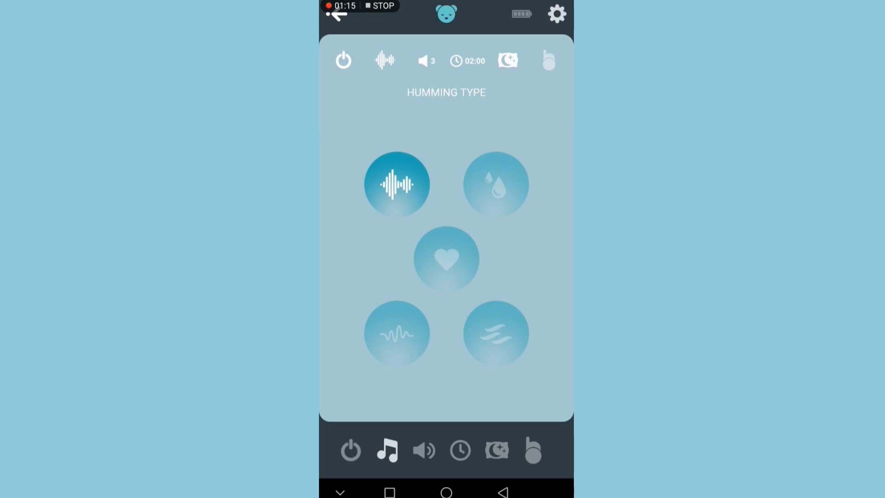
{"action": "left_click", "coordinate": [495, 184]}
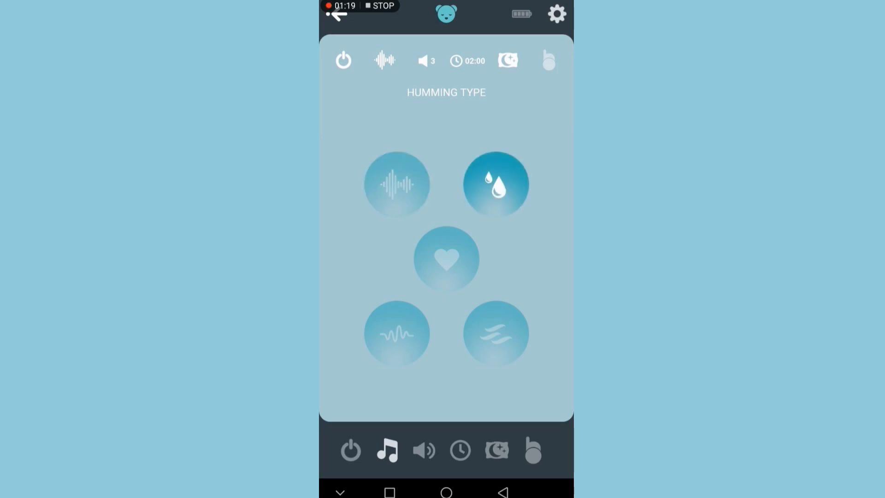
{"action": "left_click", "coordinate": [496, 184]}
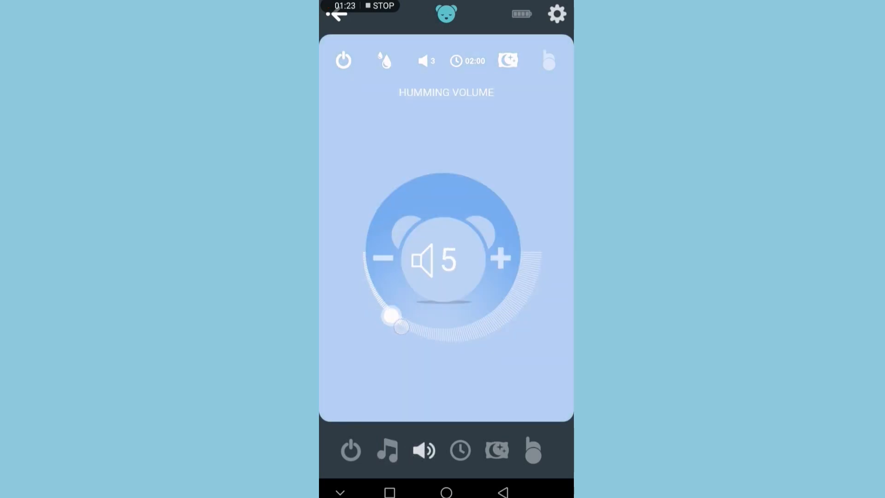
{"action": "left_click", "coordinate": [388, 450]}
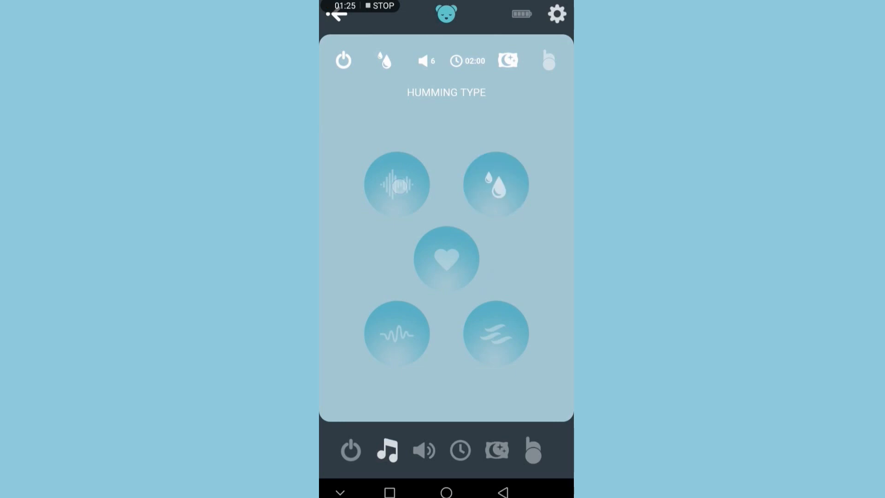
Step: Cycle through wave and wind sounds, return to the heartbeat sound and lower volume to 4
{"action": "left_click", "coordinate": [396, 183]}
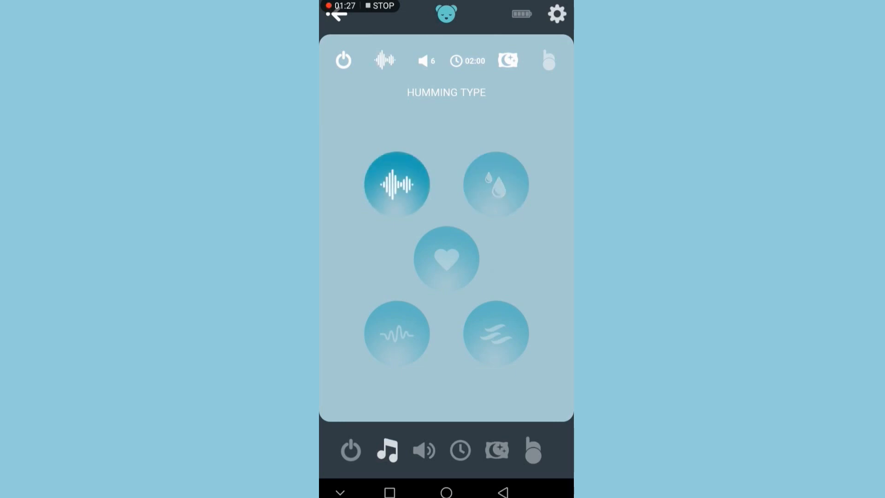
{"action": "left_click", "coordinate": [494, 183]}
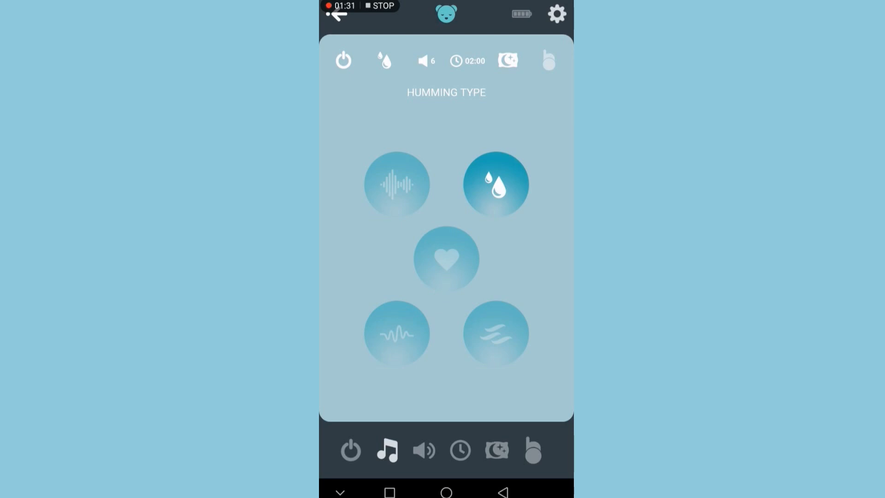
{"action": "left_click", "coordinate": [397, 333]}
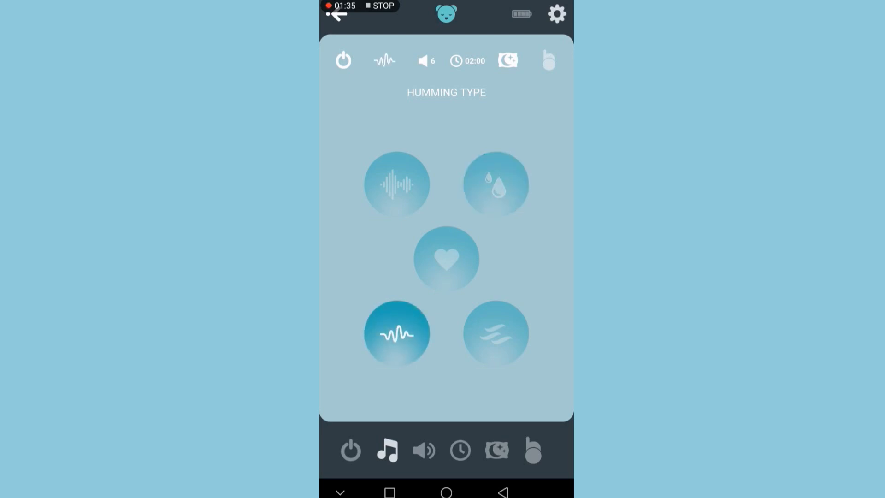
{"action": "left_click", "coordinate": [424, 450]}
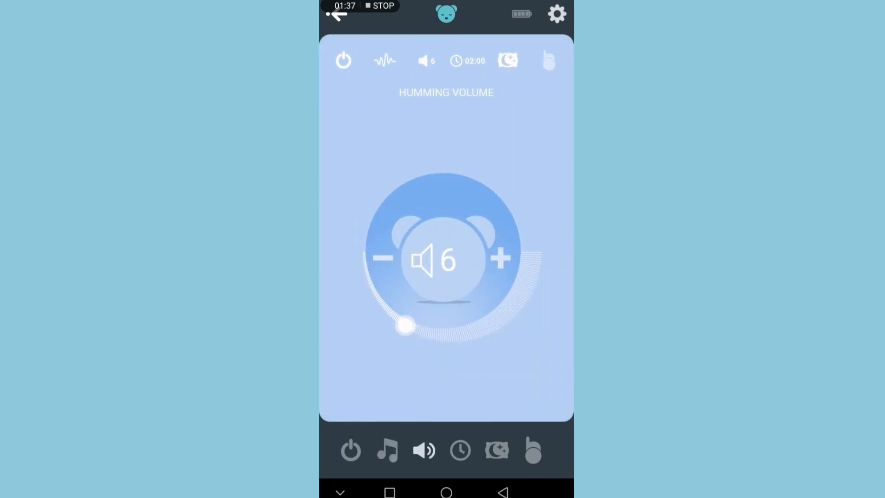
{"action": "left_click", "coordinate": [387, 449]}
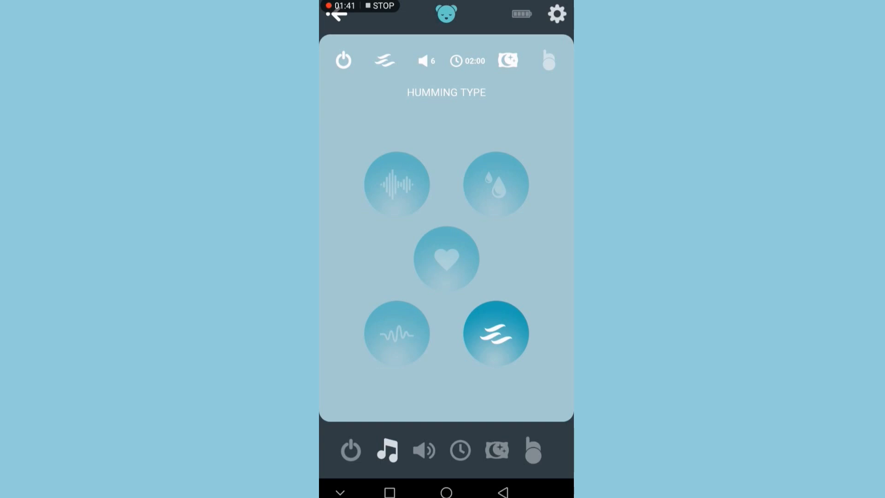
{"action": "left_click", "coordinate": [445, 258]}
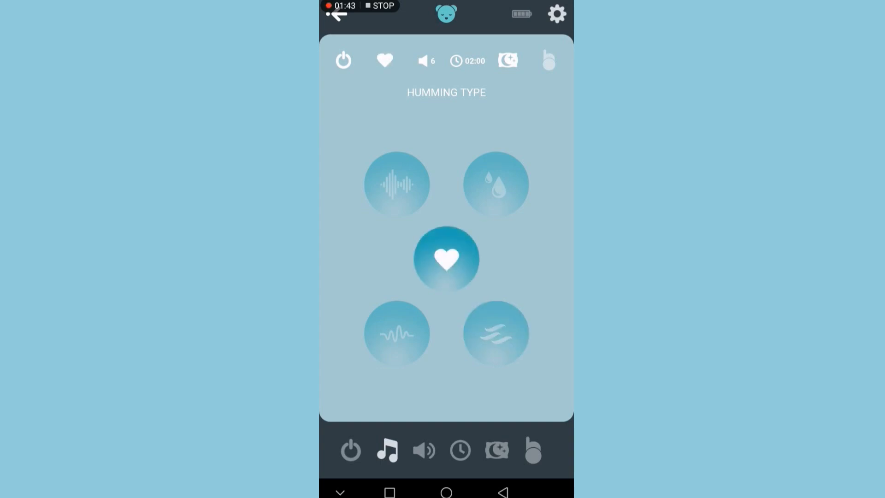
{"action": "left_click", "coordinate": [424, 449]}
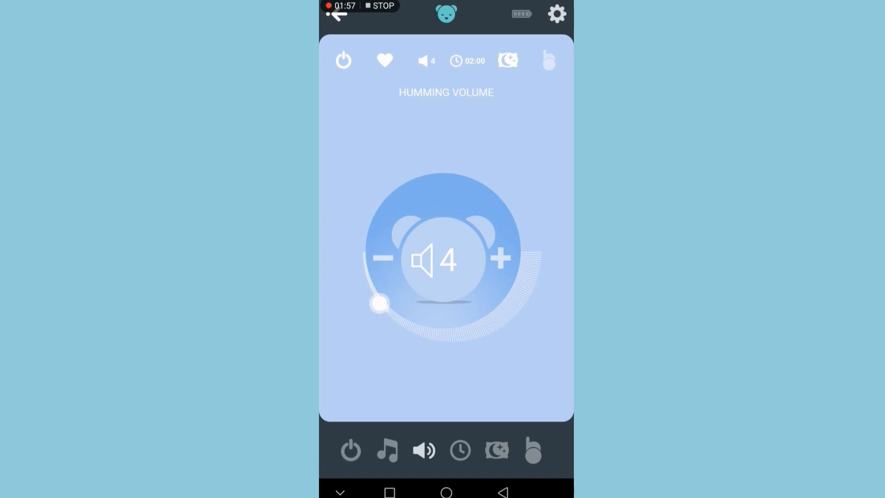
Step: Show the Humming Duration screen with its 02:00 timer and 12H non-stop option
{"action": "left_click", "coordinate": [460, 449]}
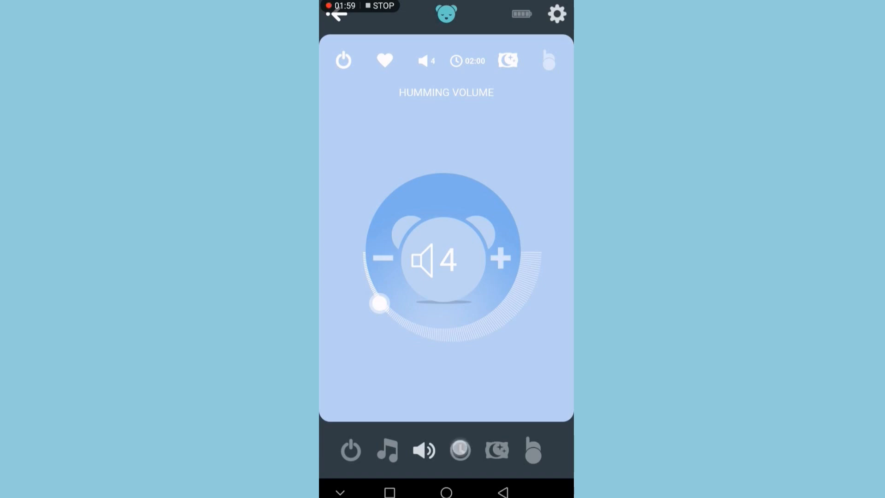
{"action": "left_click", "coordinate": [460, 450]}
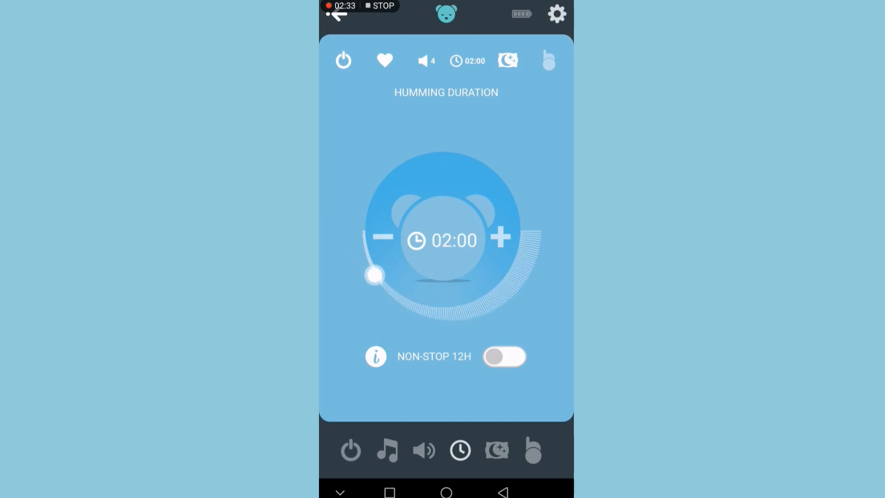
Step: Show the sleep sensor screen with its ALARM toggle left on
{"action": "left_click", "coordinate": [496, 450]}
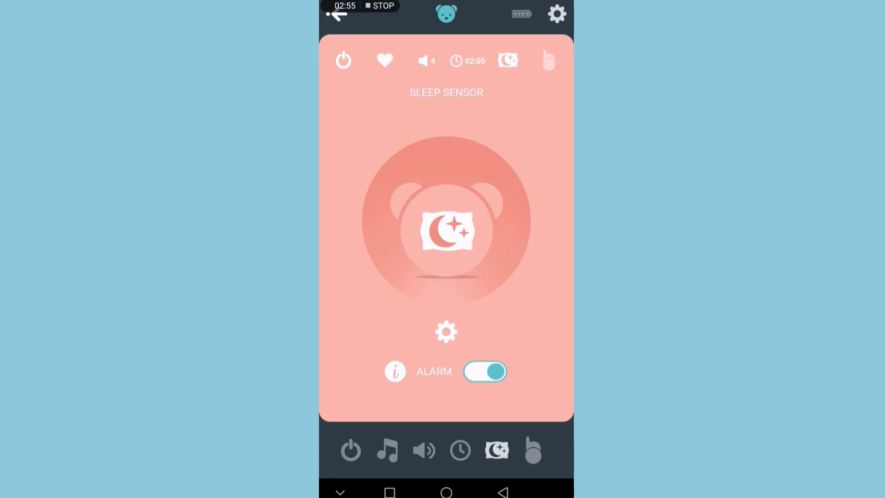
Step: Choose 'confident' as the sleep sensor's alarm tune in the alarm settings
{"action": "left_click", "coordinate": [447, 331]}
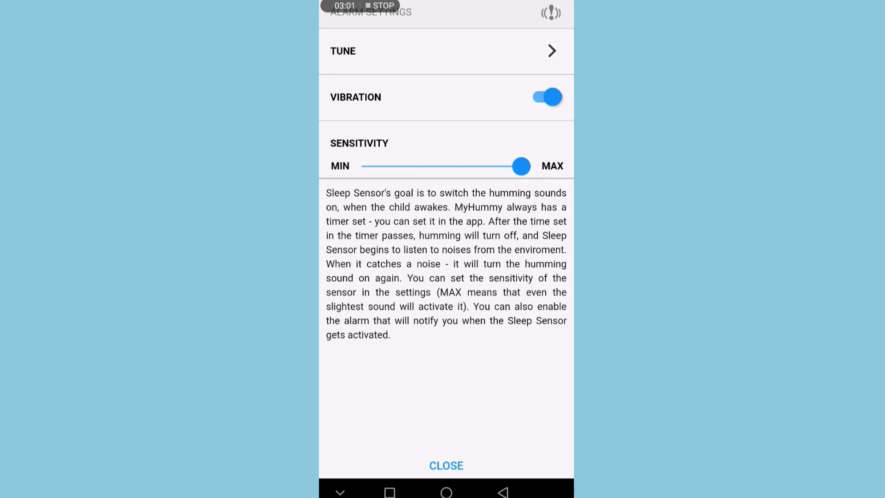
{"action": "left_click", "coordinate": [445, 51]}
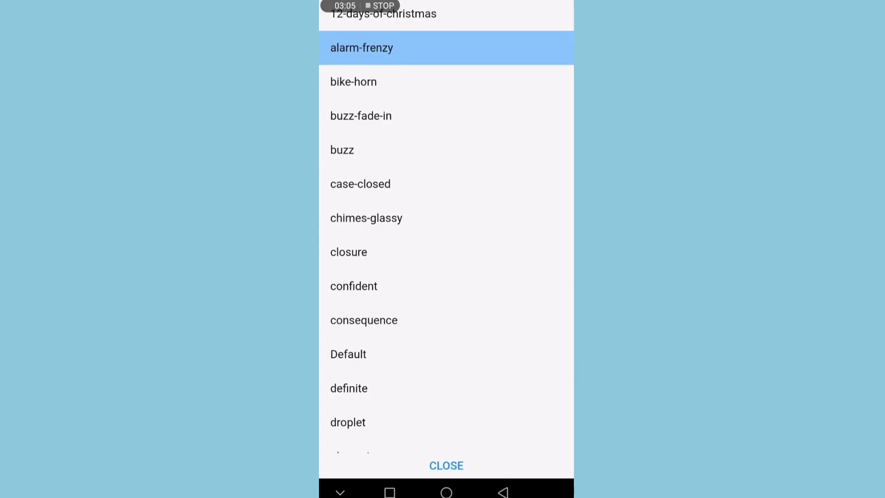
{"action": "left_click", "coordinate": [380, 286]}
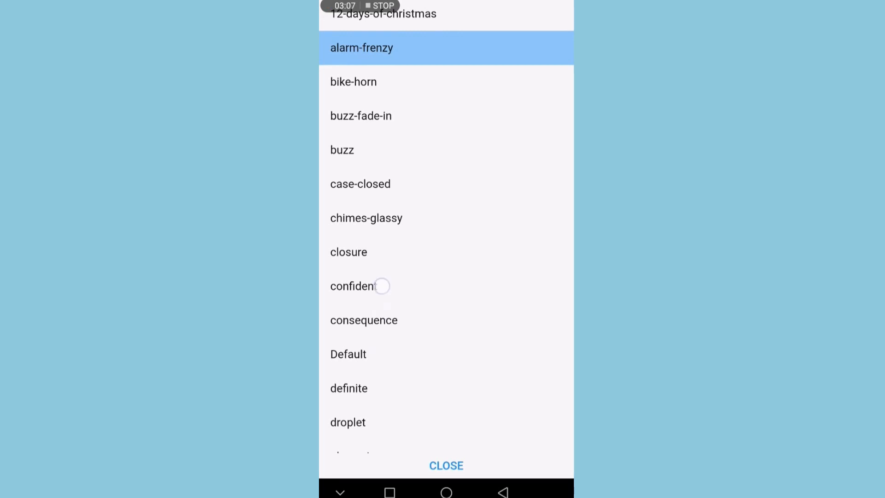
{"action": "scroll", "scroll_direction": "down", "scroll_amount": 3}
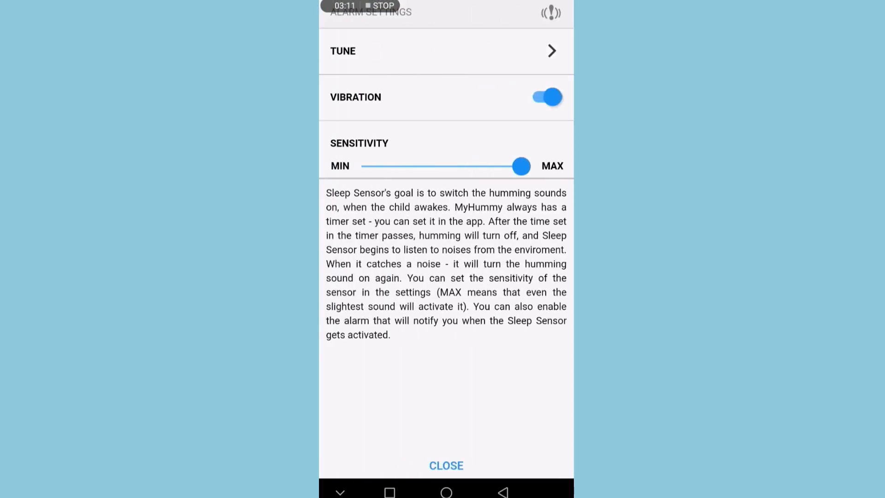
{"action": "left_click", "coordinate": [445, 464]}
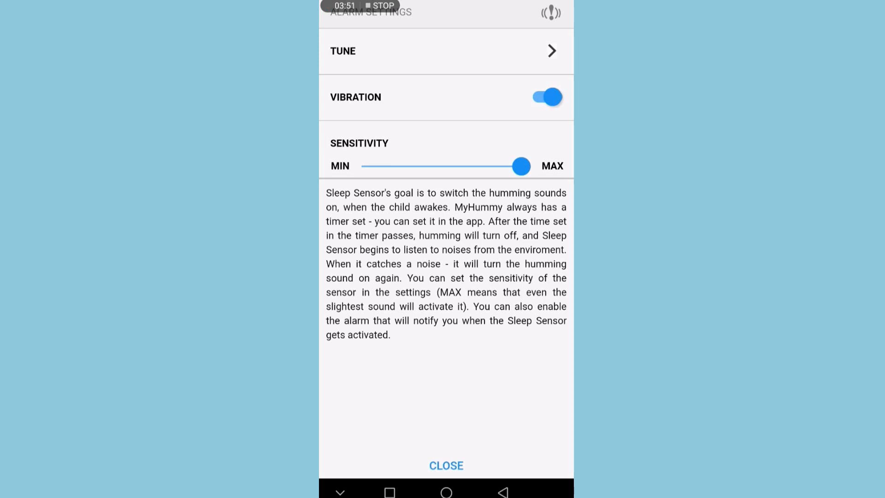
Step: Close the alarm settings and switch the device toward sensor mode
{"action": "left_click", "coordinate": [445, 464]}
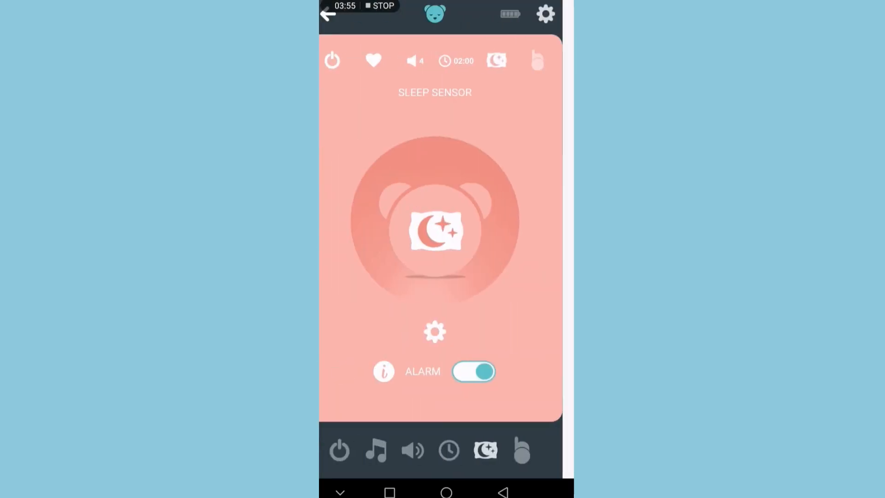
{"action": "left_click", "coordinate": [521, 450]}
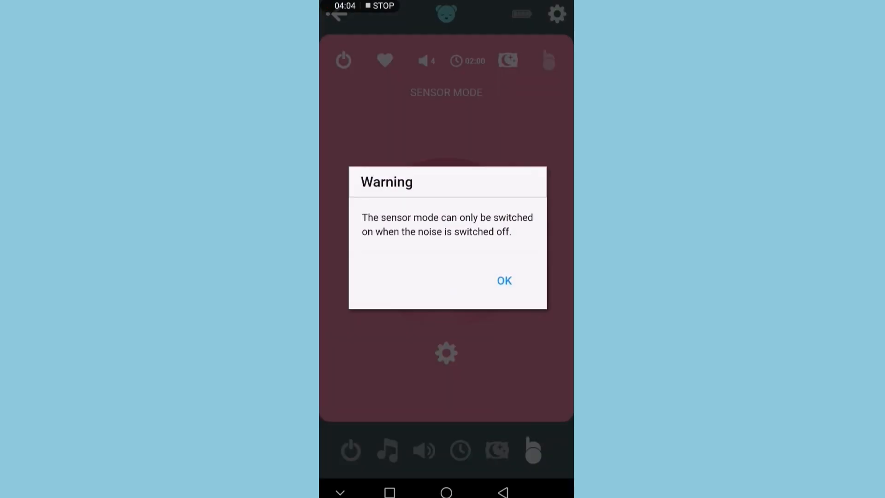
Step: Accept the sensor mode warning, review its alarm settings and the sleep sensor settings, then close them
{"action": "left_click", "coordinate": [502, 280]}
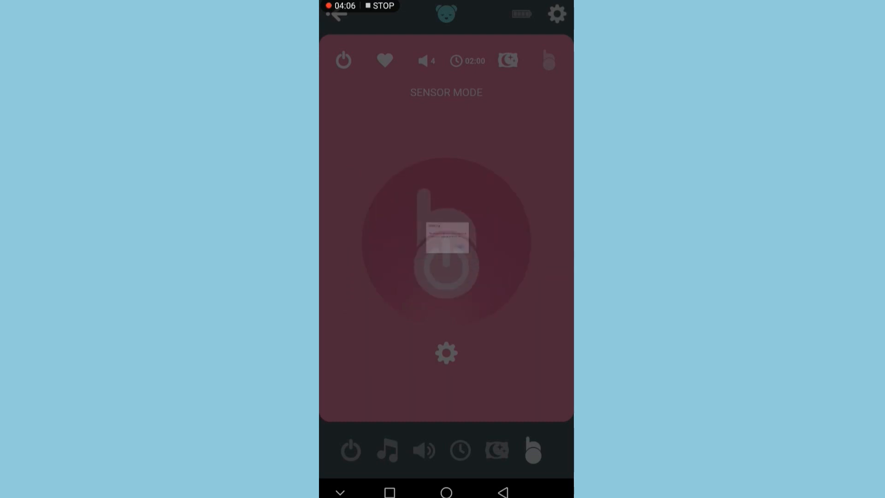
{"action": "left_click", "coordinate": [446, 354]}
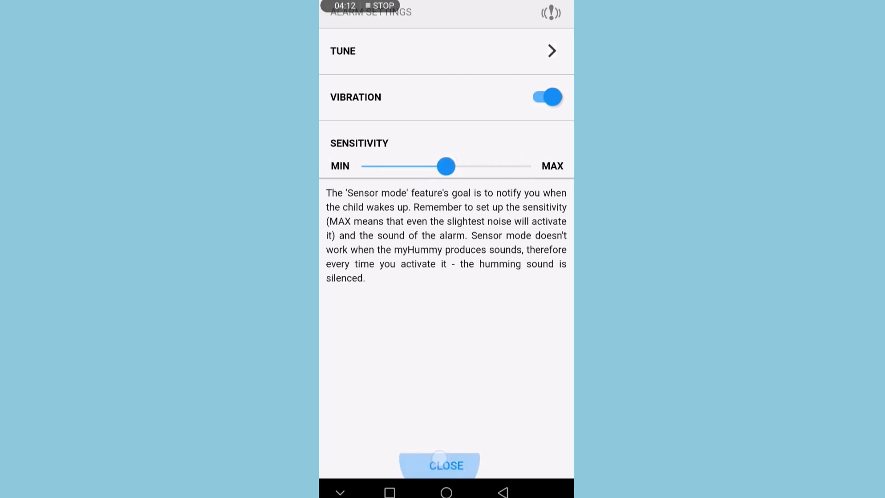
{"action": "left_click", "coordinate": [445, 465]}
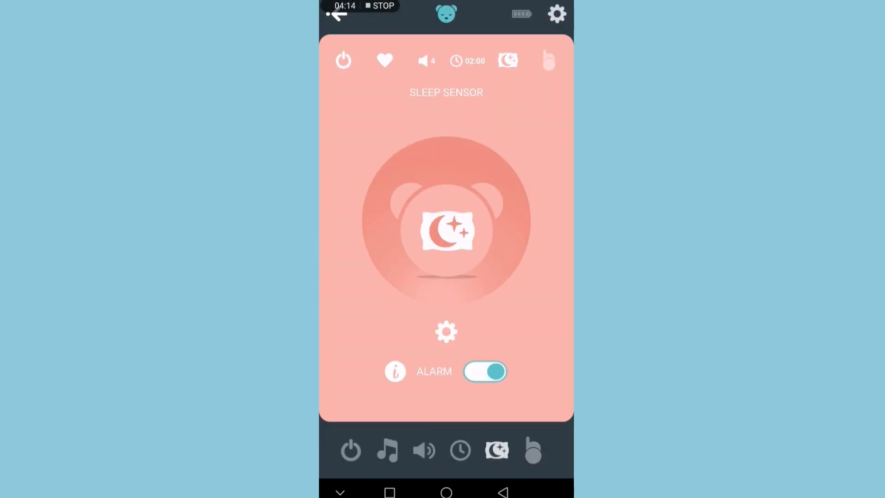
{"action": "left_click", "coordinate": [446, 331]}
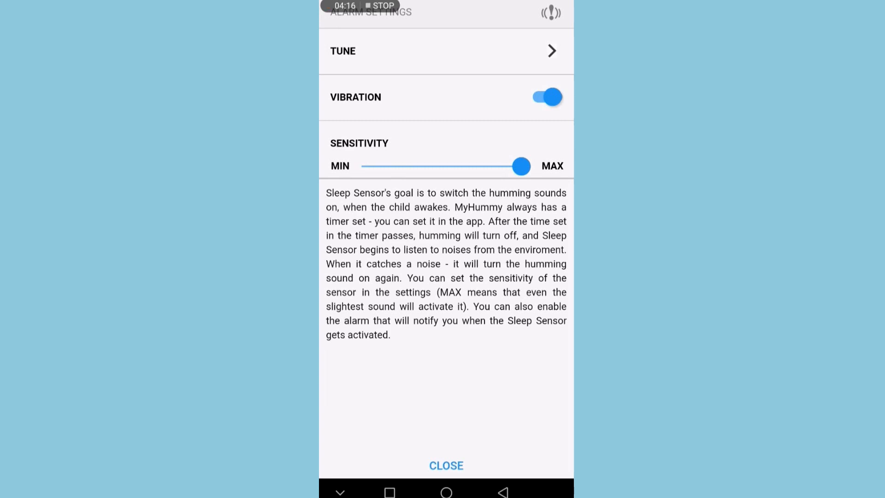
{"action": "left_click", "coordinate": [445, 464]}
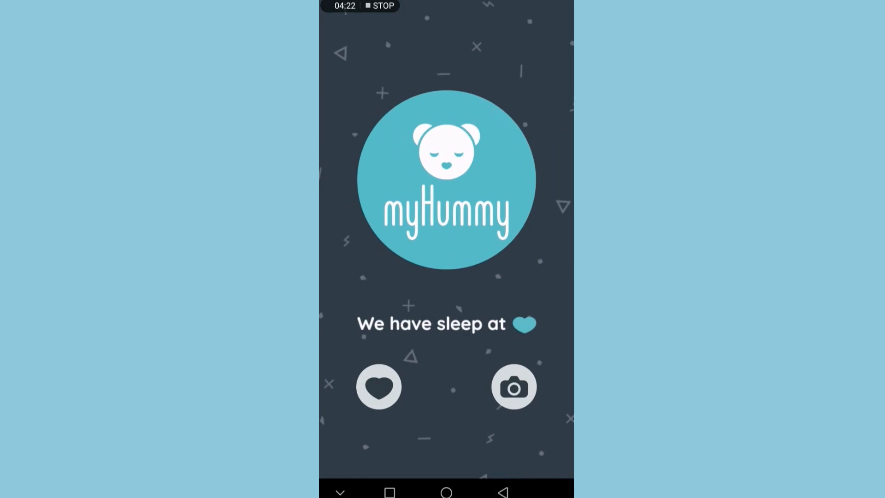
{"action": "left_click", "coordinate": [513, 386]}
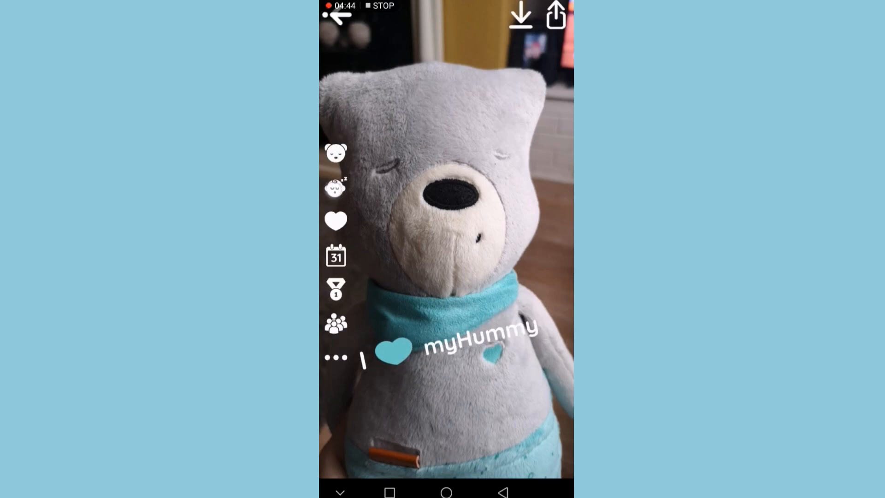
{"action": "left_click", "coordinate": [334, 186]}
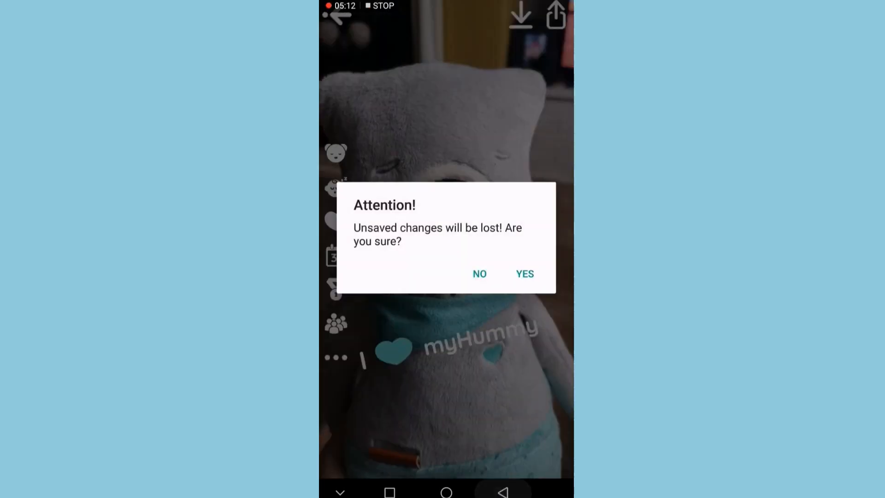
{"action": "left_click", "coordinate": [524, 274]}
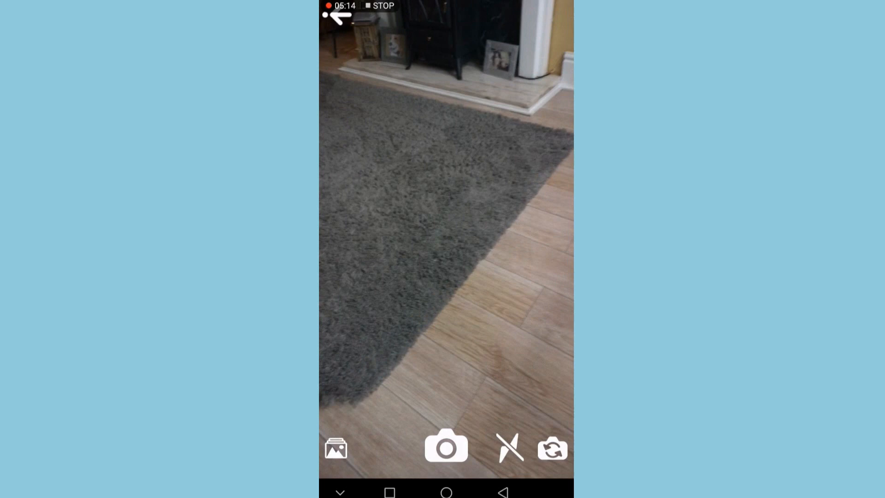
{"action": "left_click", "coordinate": [337, 17]}
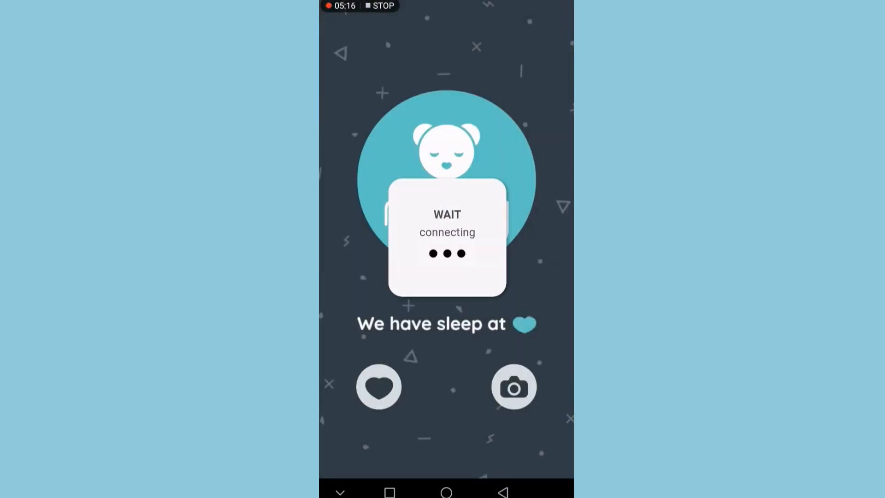